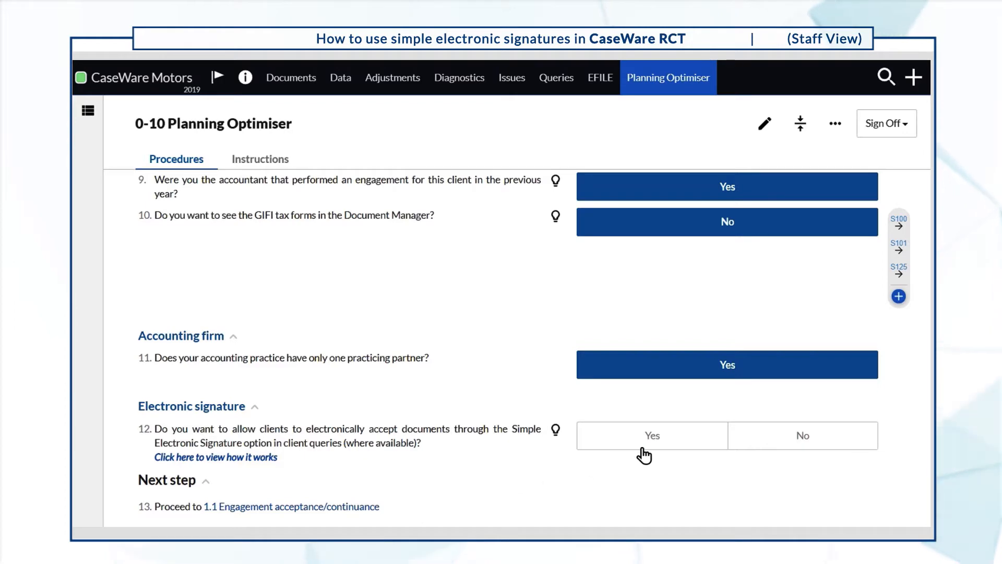
# Step: Answer Yes to question 12, allowing Simple Electronic Signature in client queries
pyautogui.click(651, 435)
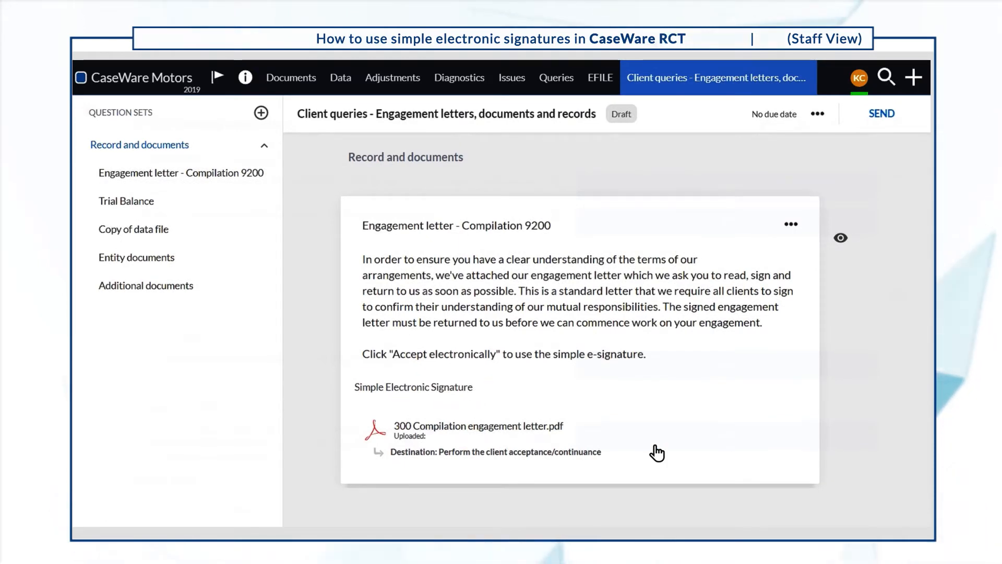
# Step: Send the draft query to the assigned contact, keeping the December 17, 2020 due date
pyautogui.click(881, 114)
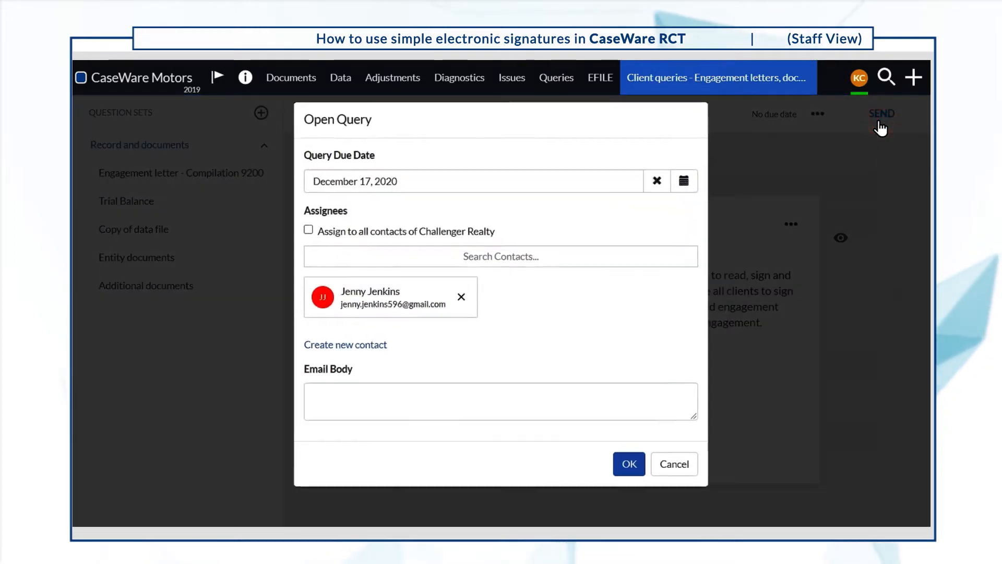
pyautogui.click(628, 464)
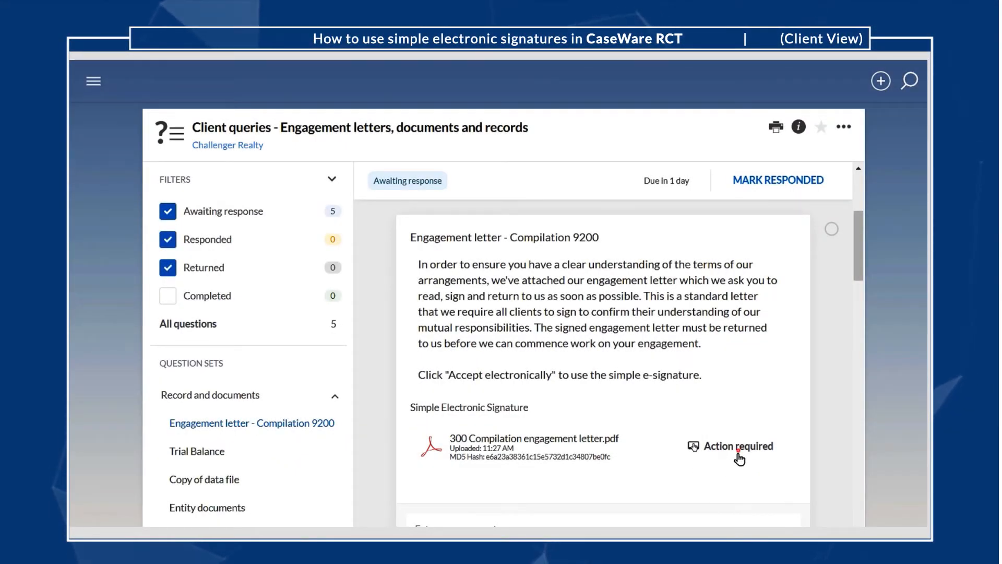
# Step: As the client, accept the 300 Compilation engagement letter electronically and confirm
pyautogui.click(738, 446)
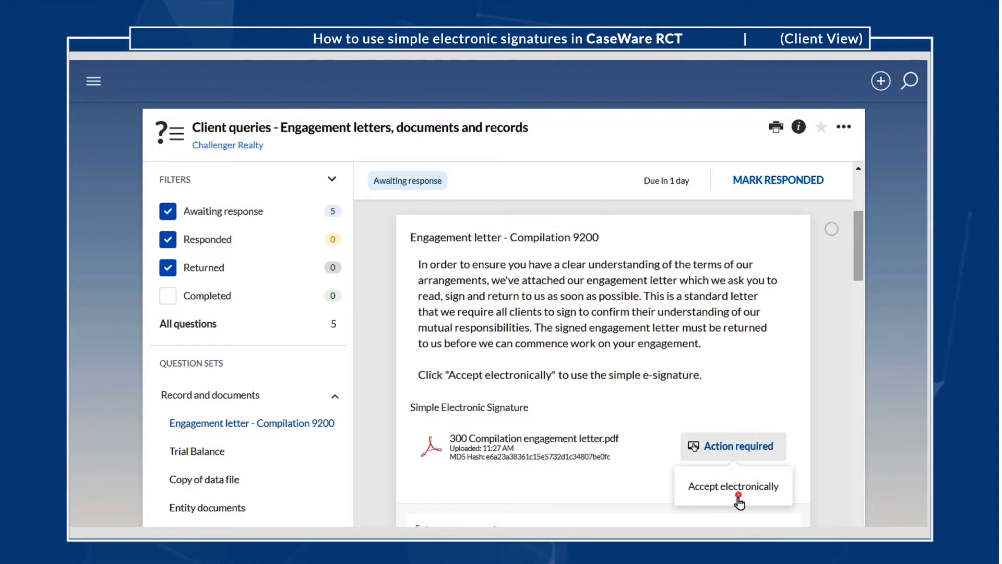
pyautogui.click(732, 486)
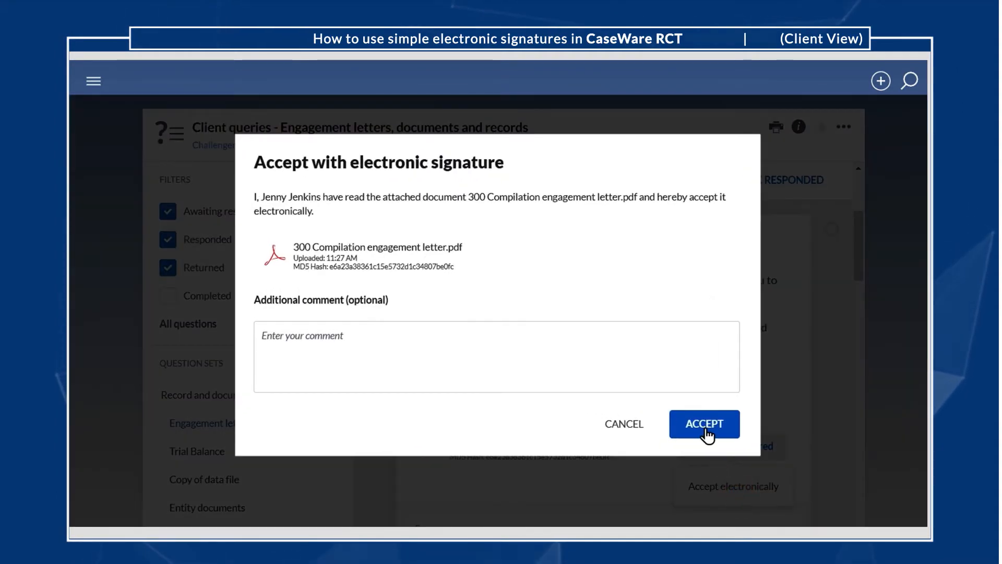
pyautogui.click(705, 424)
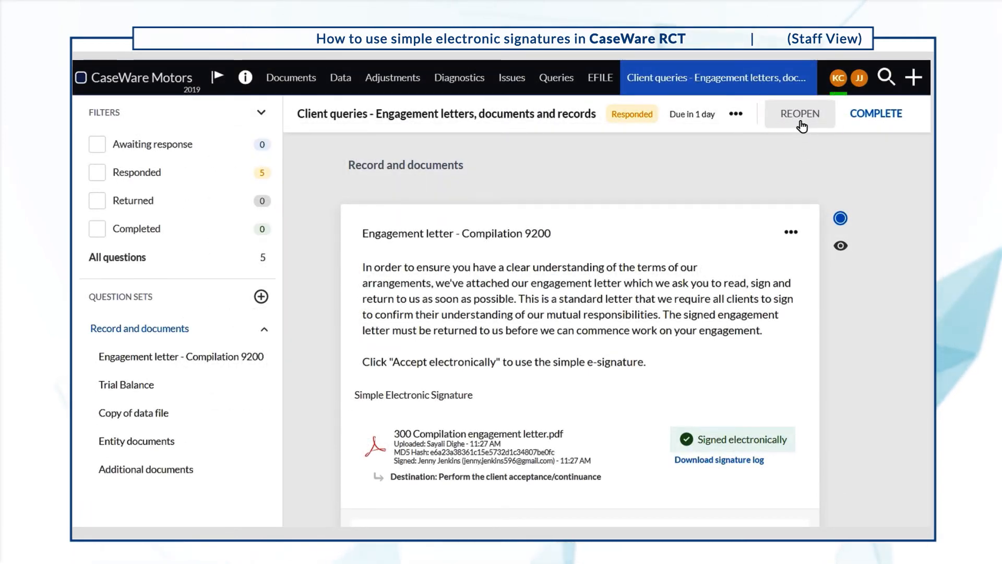
# Step: Reopen the responded query and remove the signed engagement letter PDF
pyautogui.click(798, 112)
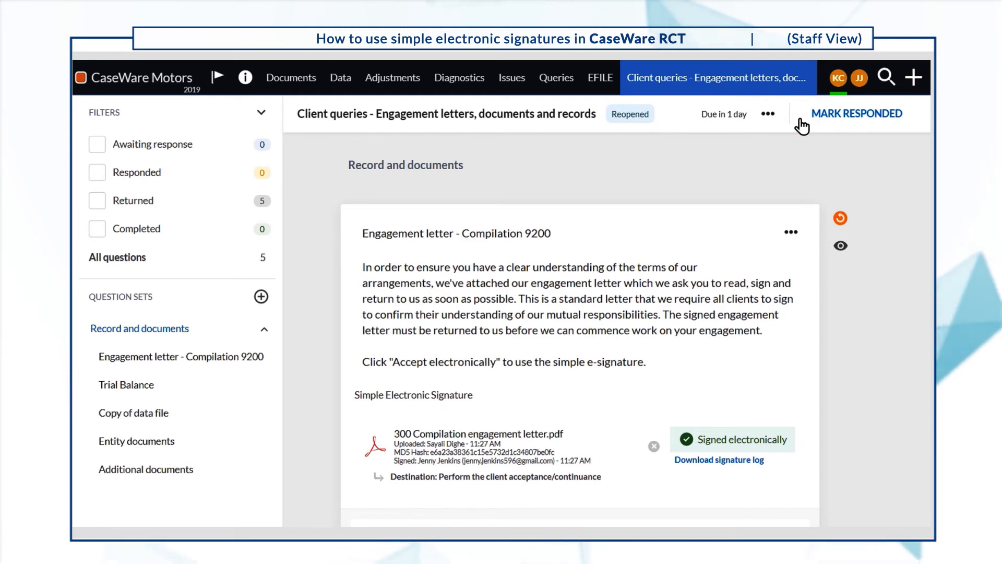
pyautogui.click(653, 446)
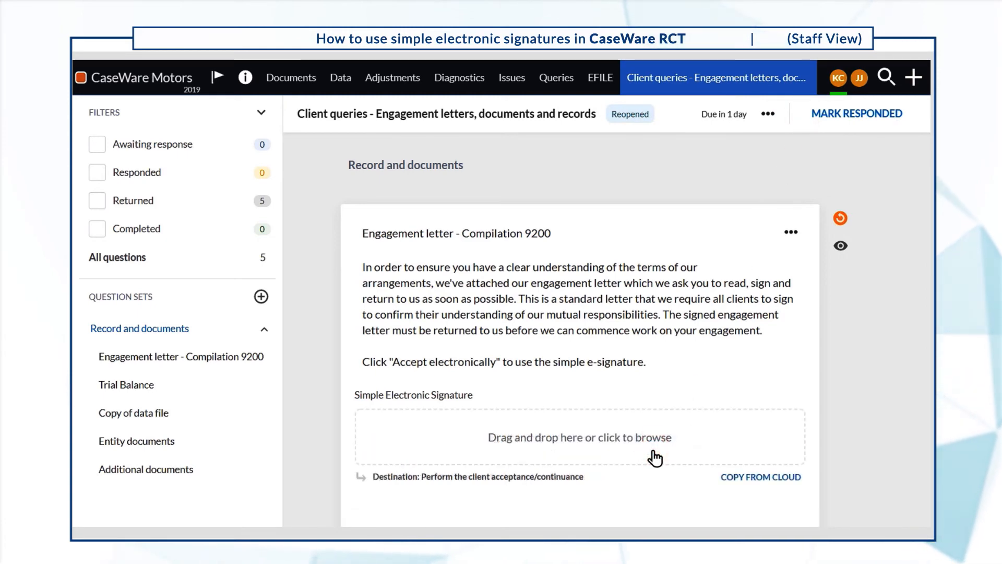